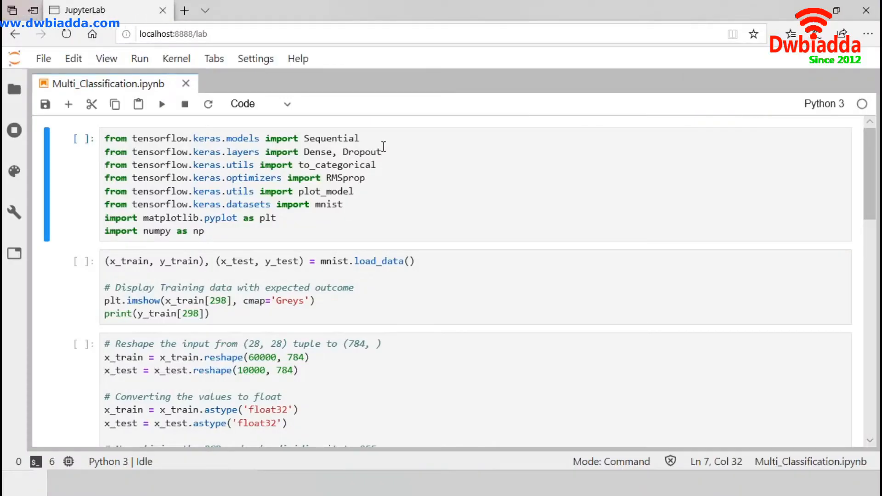
pyautogui.moveTo(368, 130)
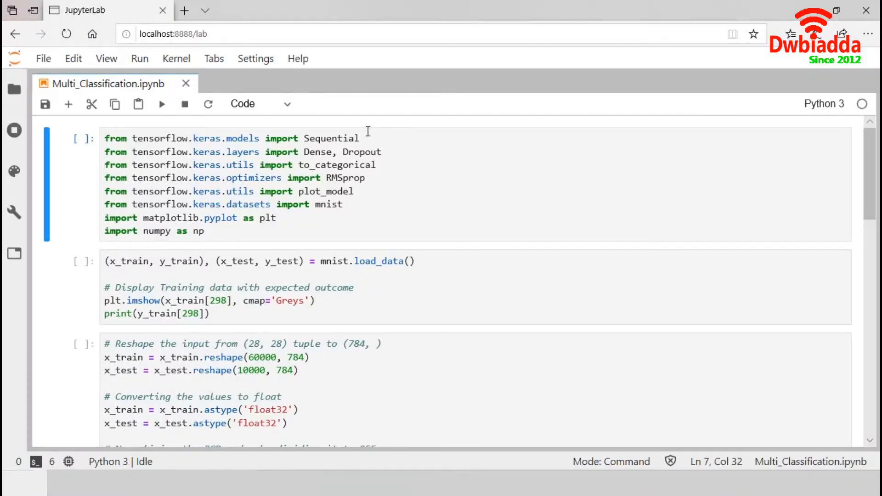
pyautogui.moveTo(367, 138)
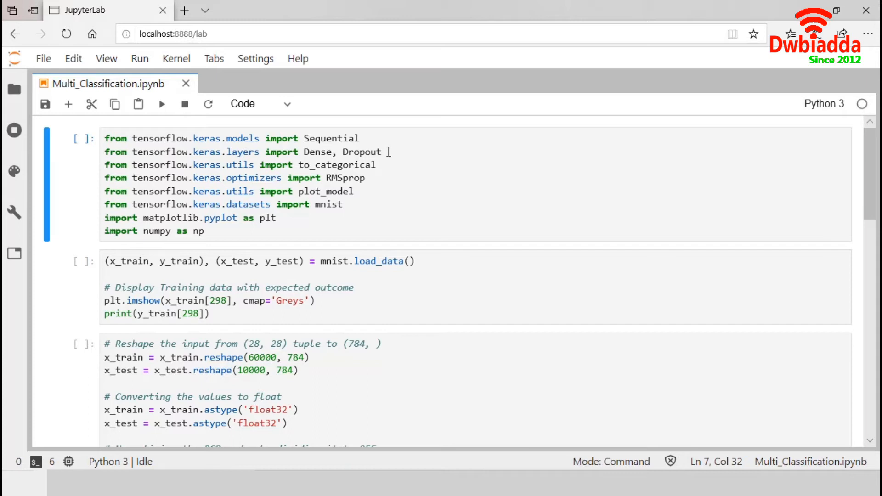
pyautogui.moveTo(305, 168)
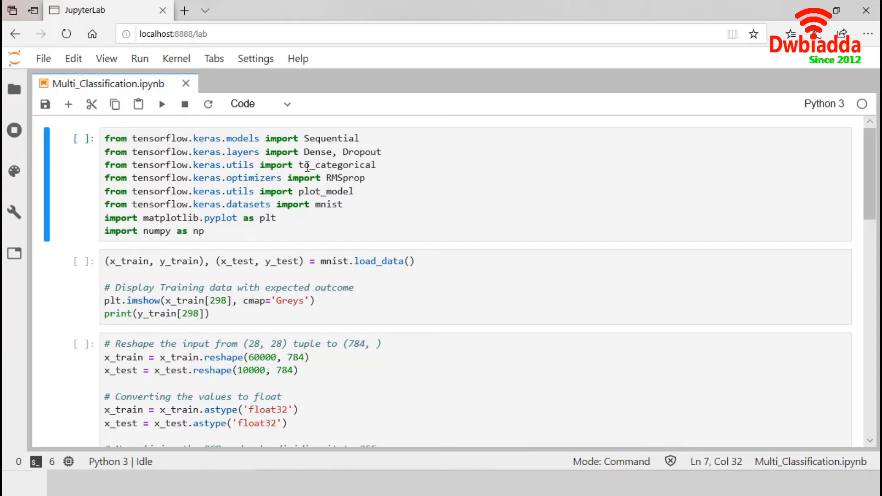
pyautogui.moveTo(374, 166)
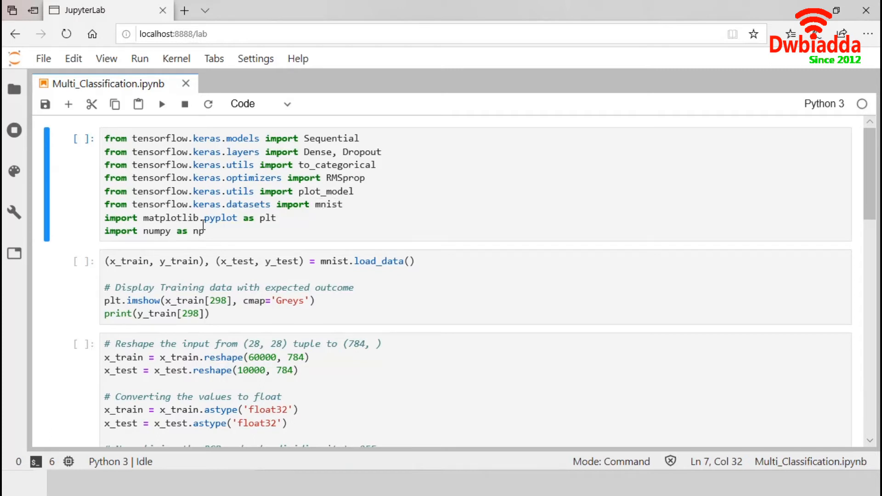
pyautogui.moveTo(242, 220)
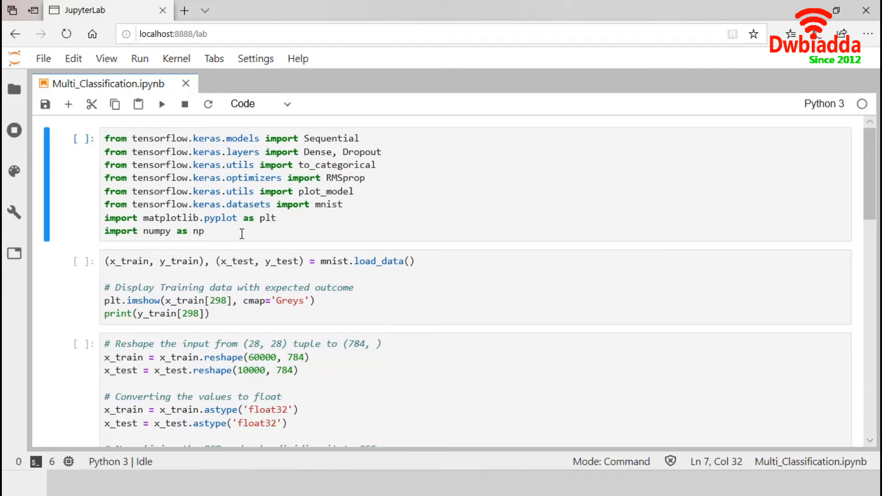
# Run the import cell to load the Keras, matplotlib and numpy libraries.
pyautogui.click(162, 104)
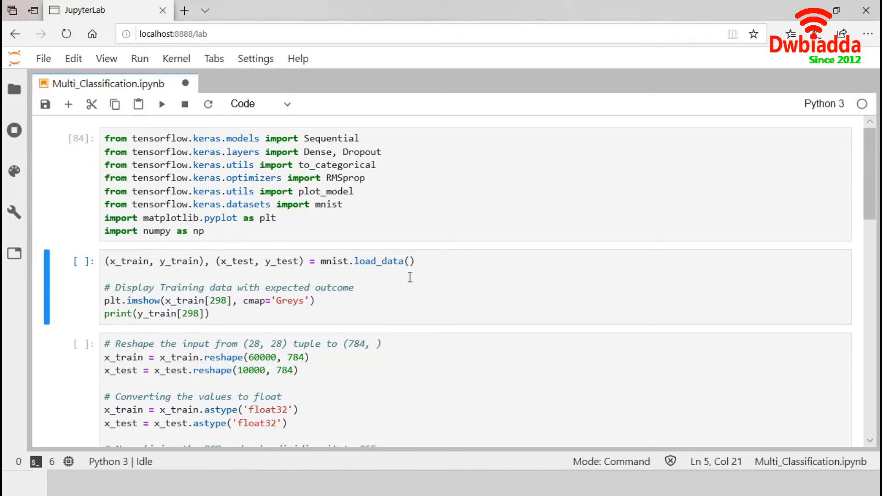
pyautogui.moveTo(356, 264)
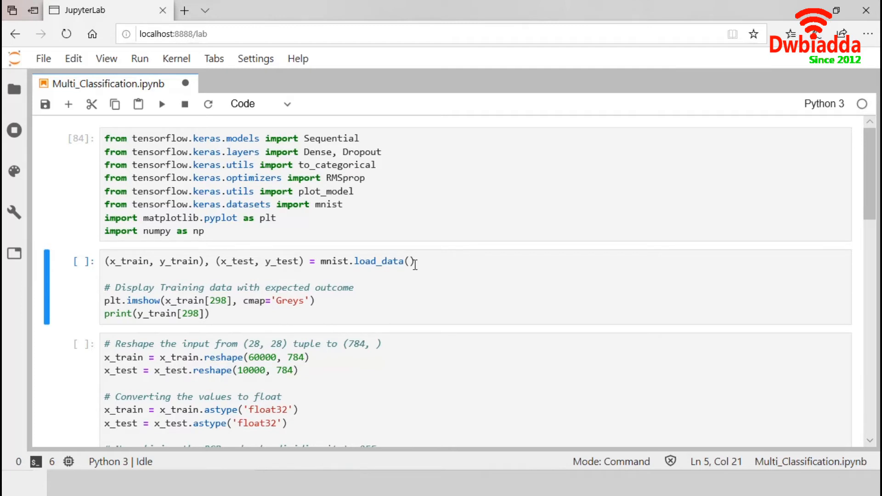
pyautogui.moveTo(151, 269)
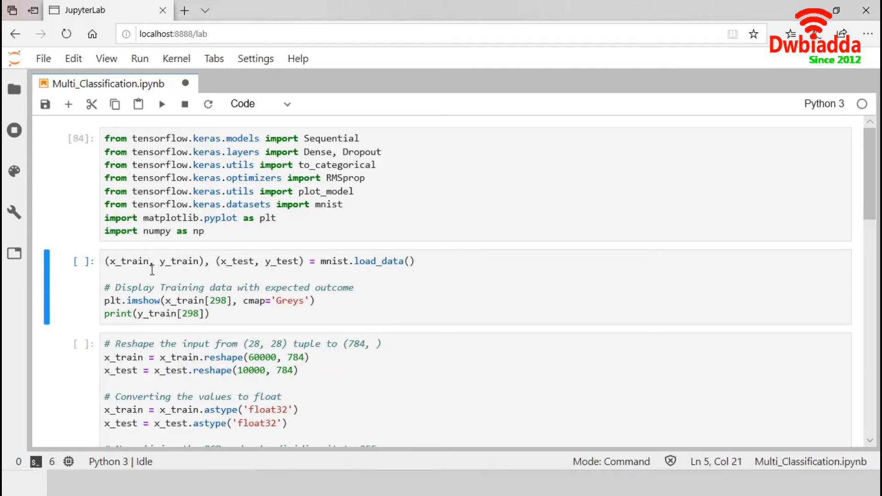
pyautogui.moveTo(185, 262)
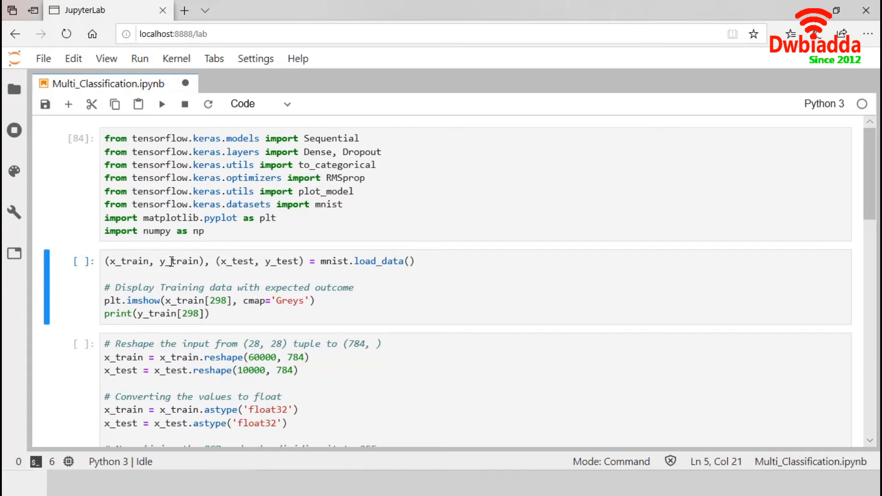
pyautogui.moveTo(181, 264)
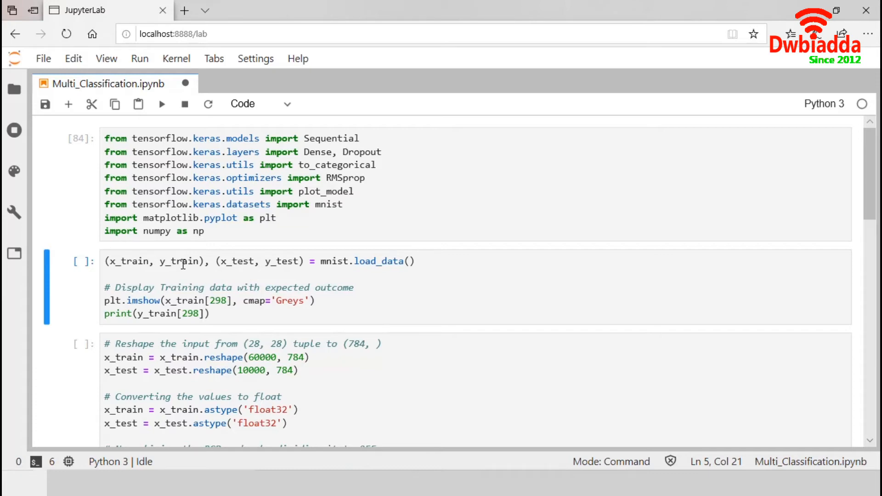
pyautogui.moveTo(187, 268)
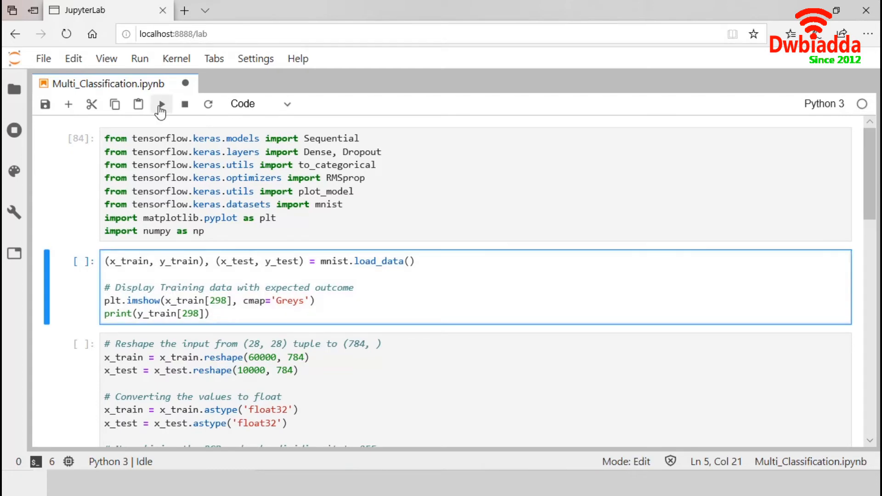
# Run the MNIST loading cell, plotting training sample 298 as a handwritten 3 with label 3.
pyautogui.click(161, 104)
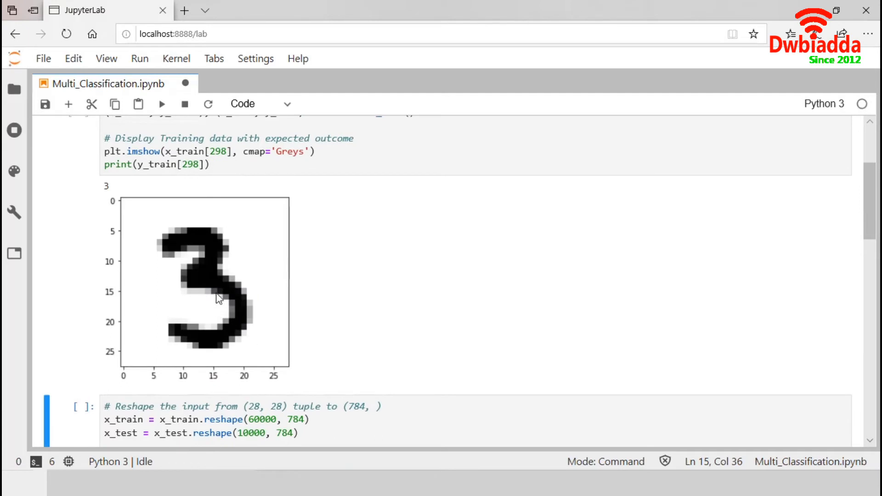
pyautogui.moveTo(312, 192)
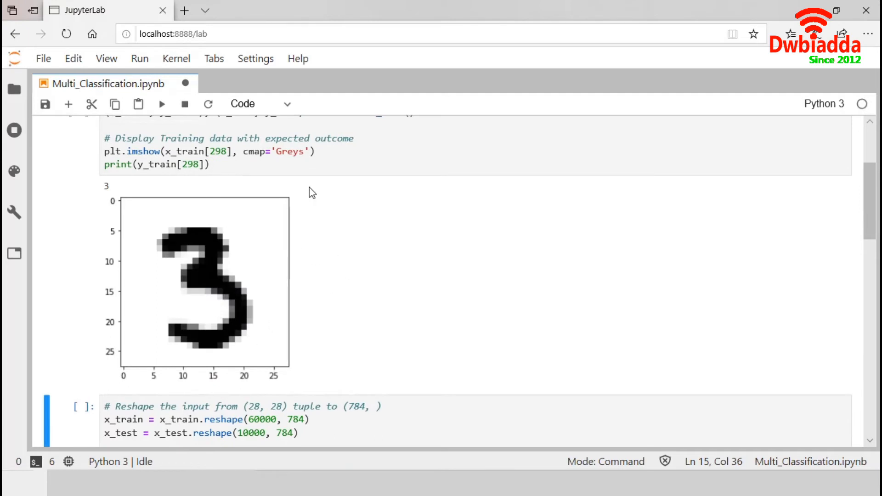
pyautogui.moveTo(247, 215)
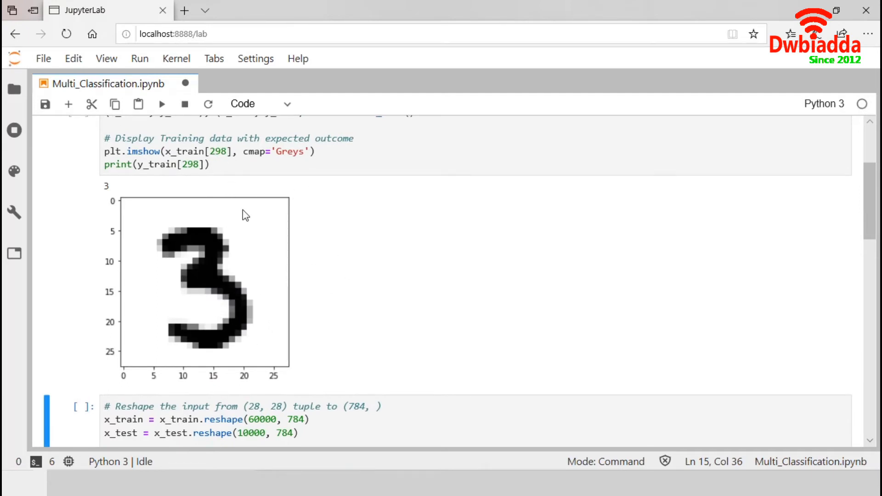
pyautogui.moveTo(112, 199)
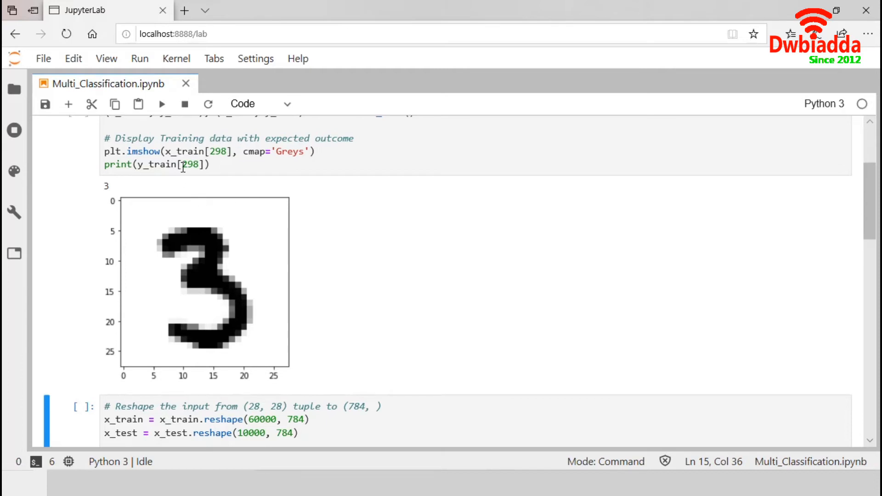
pyautogui.scroll(-3)
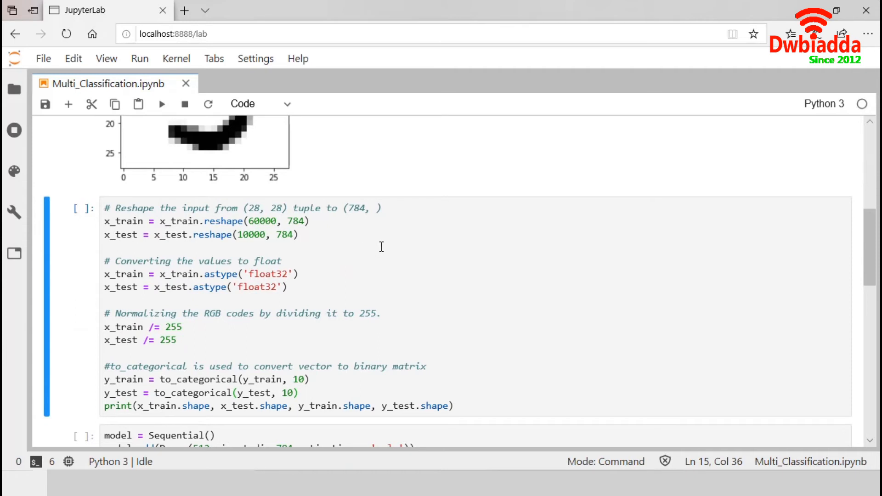
pyautogui.moveTo(401, 249)
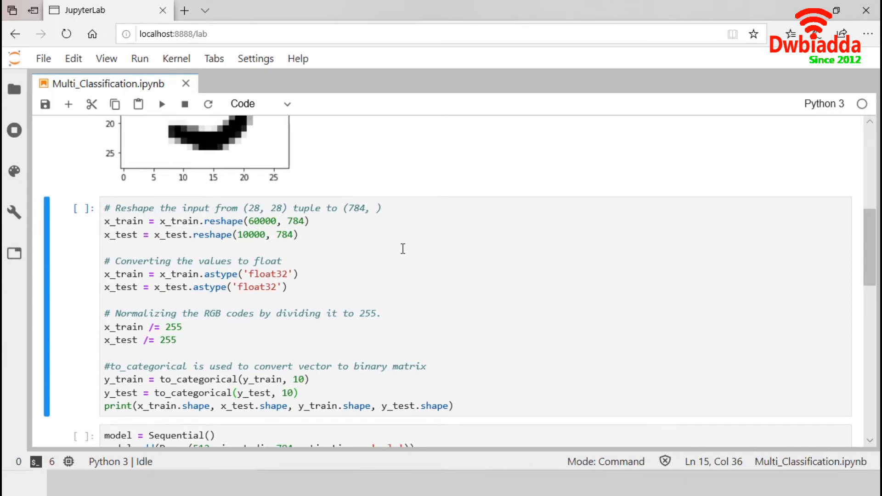
pyautogui.moveTo(292, 247)
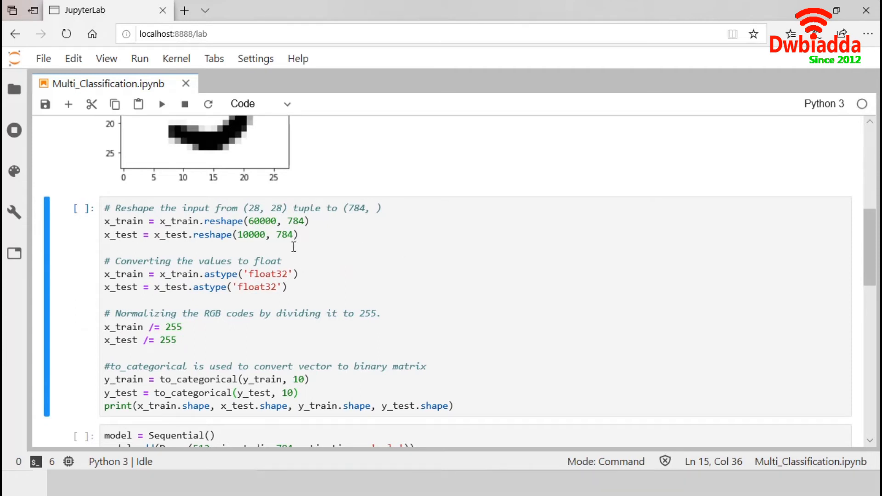
pyautogui.moveTo(272, 212)
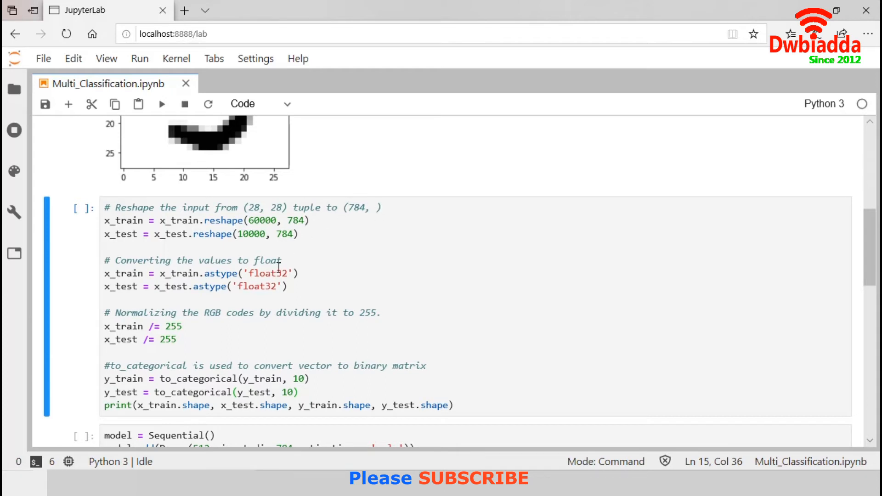
pyautogui.moveTo(298, 272)
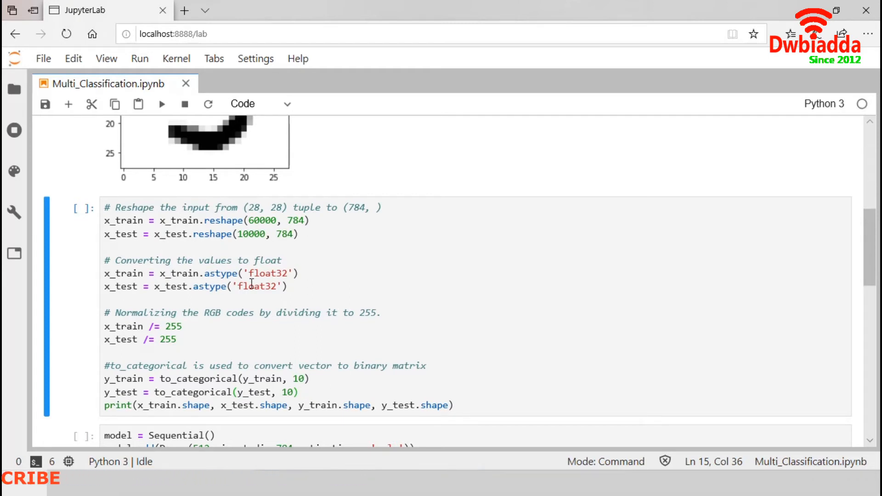
pyautogui.scroll(-3)
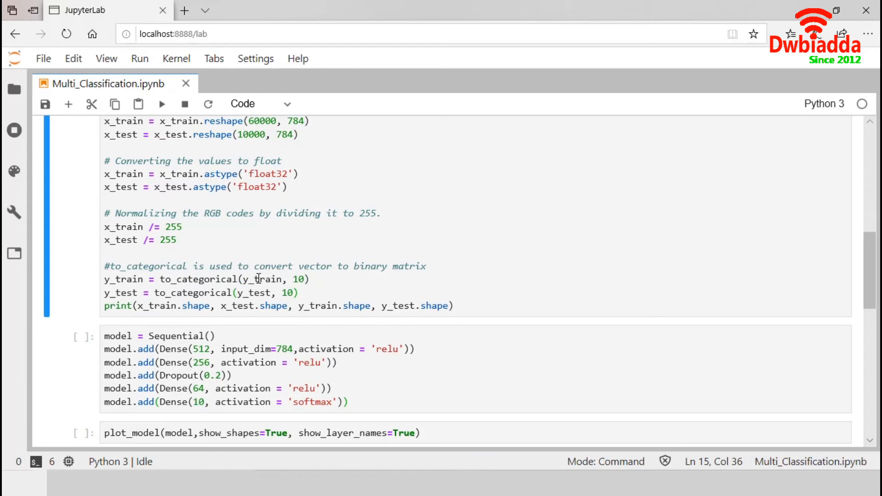
pyautogui.moveTo(279, 329)
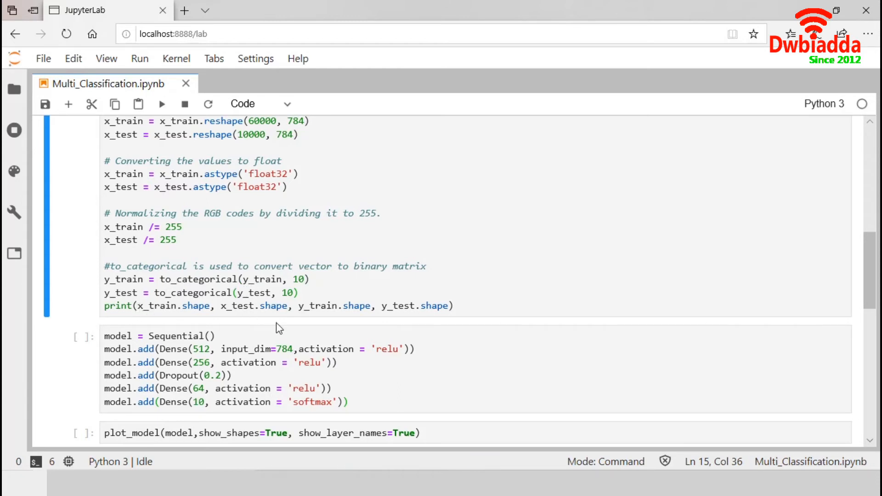
pyautogui.moveTo(287, 330)
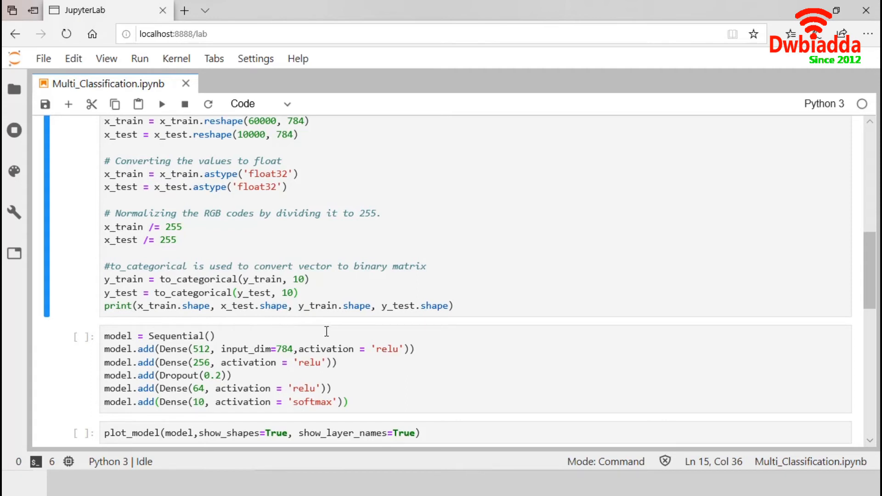
pyautogui.click(162, 104)
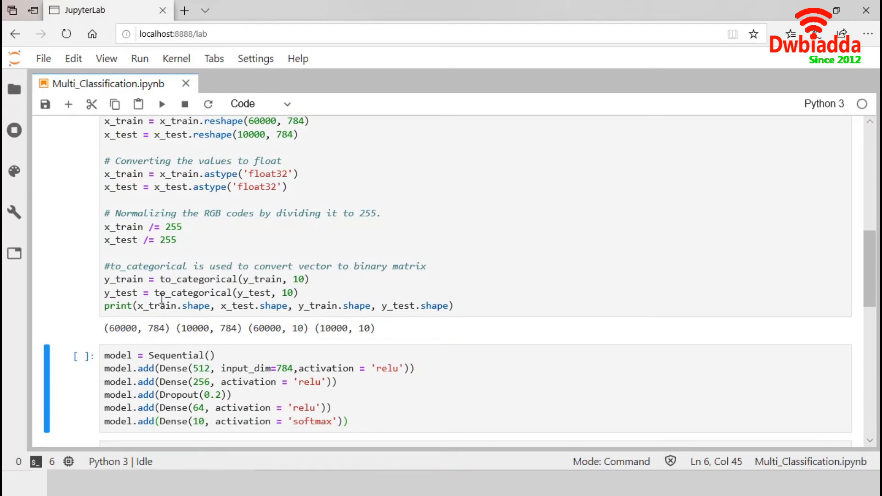
pyautogui.moveTo(153, 337)
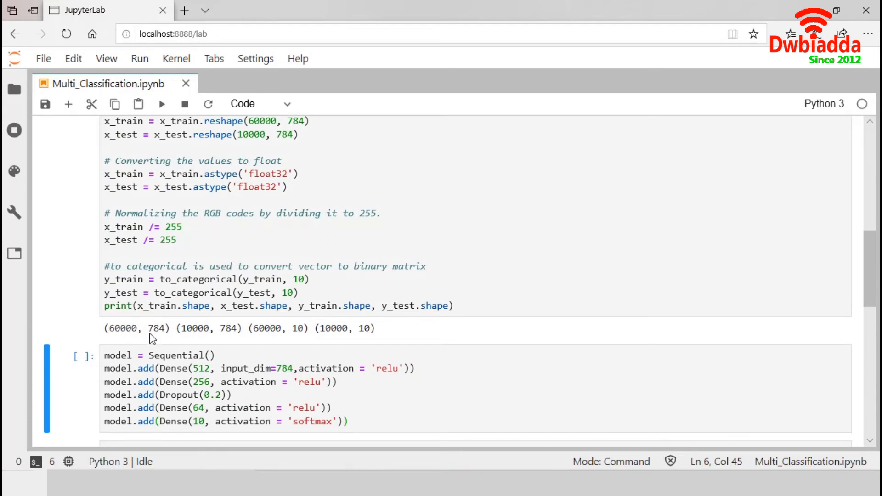
pyautogui.moveTo(194, 337)
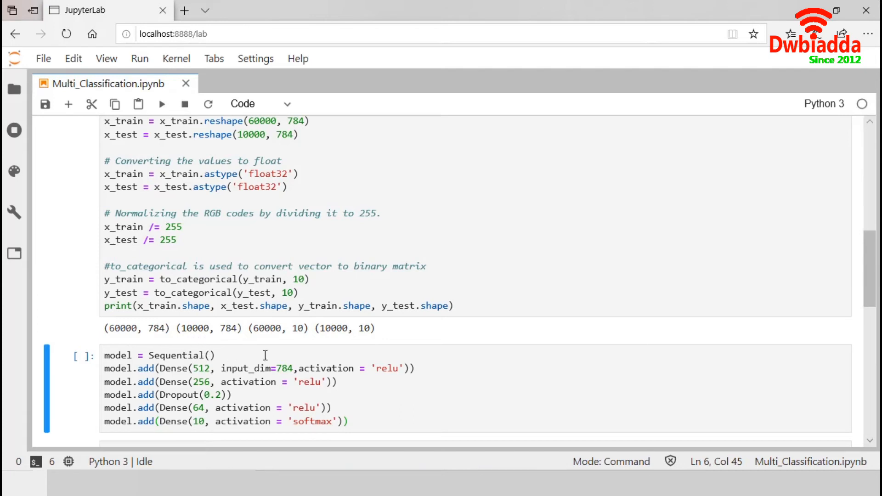
pyautogui.moveTo(262, 350)
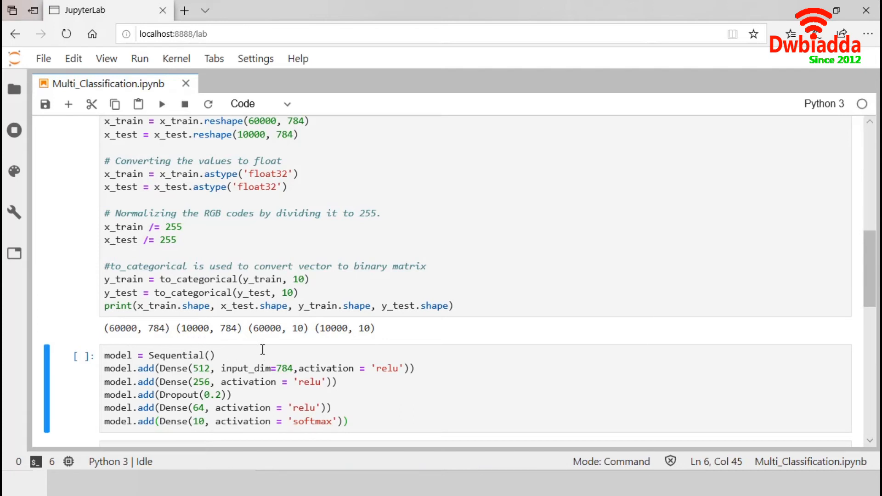
pyautogui.moveTo(295, 350)
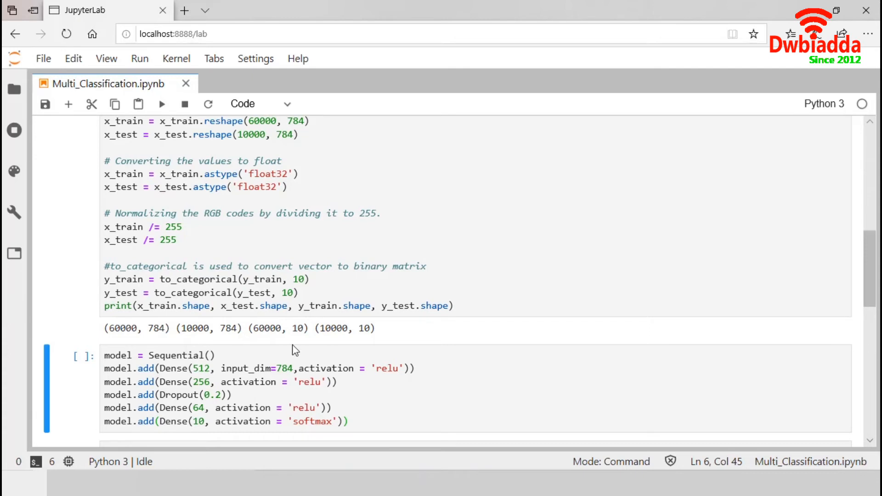
pyautogui.moveTo(297, 336)
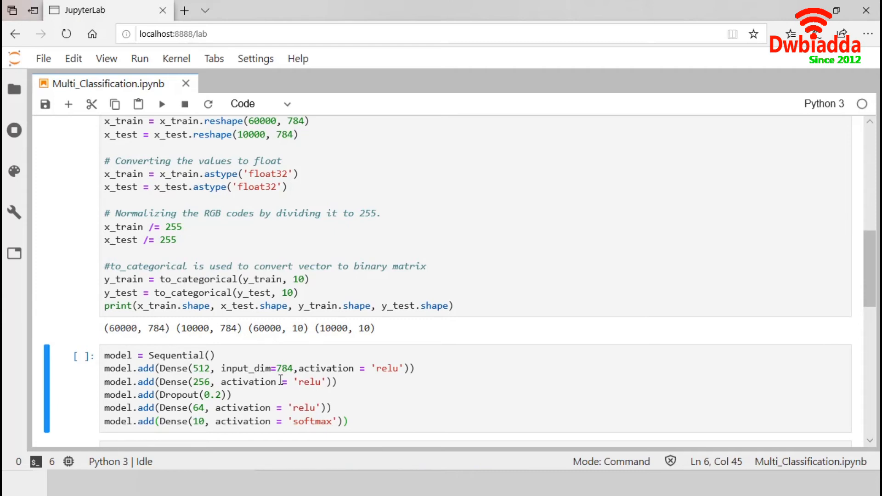
pyautogui.scroll(-3)
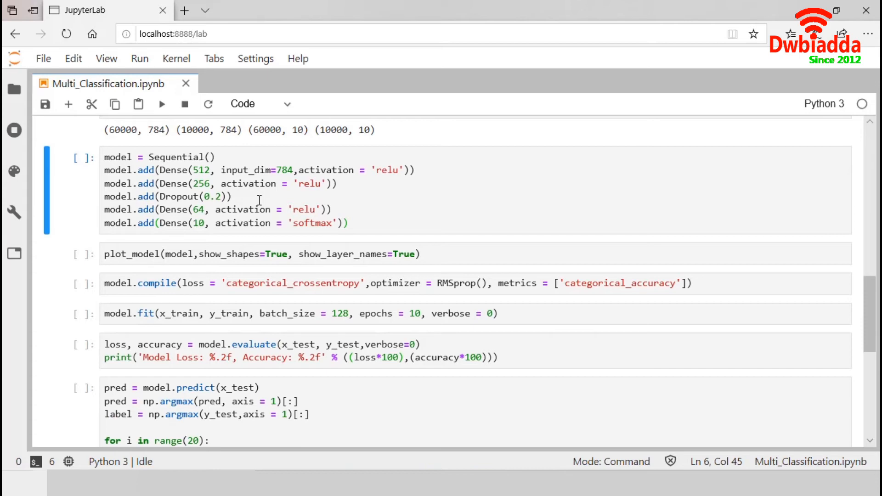
pyautogui.moveTo(225, 174)
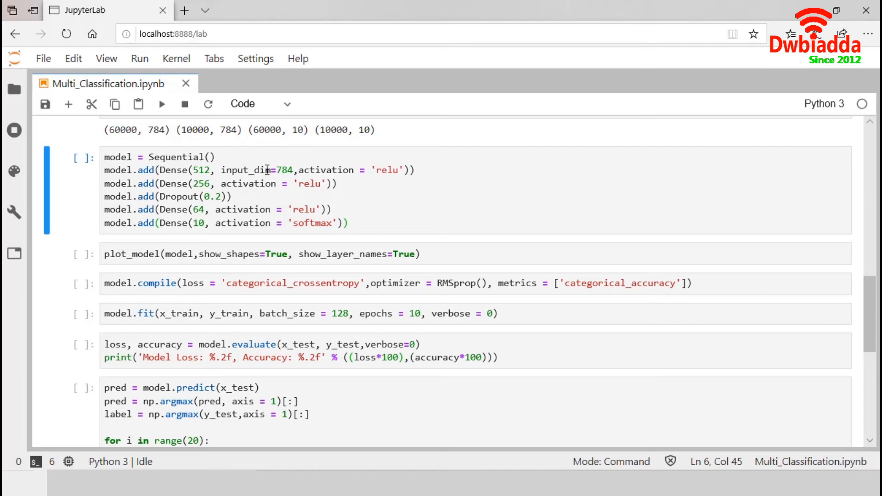
pyautogui.moveTo(277, 164)
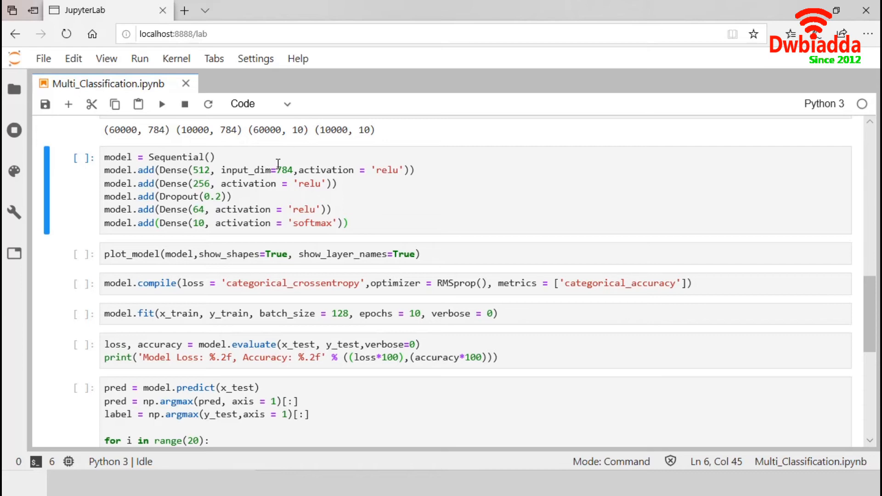
pyautogui.moveTo(284, 170)
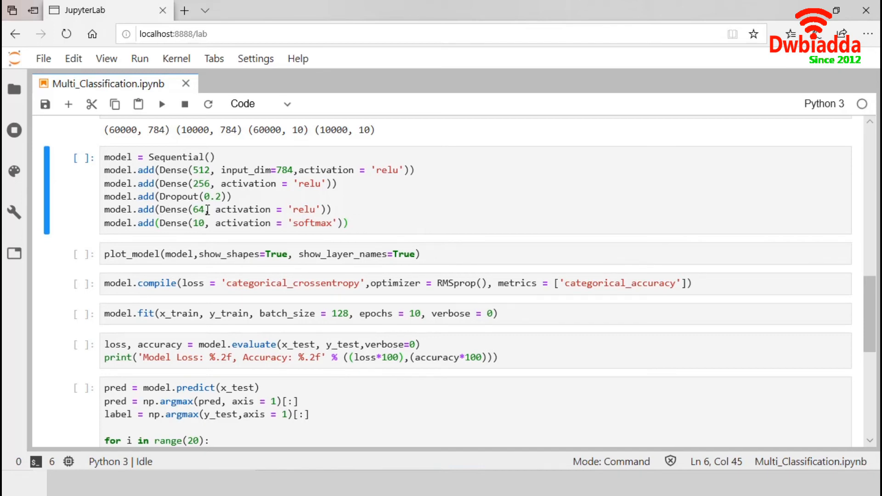
pyautogui.moveTo(262, 214)
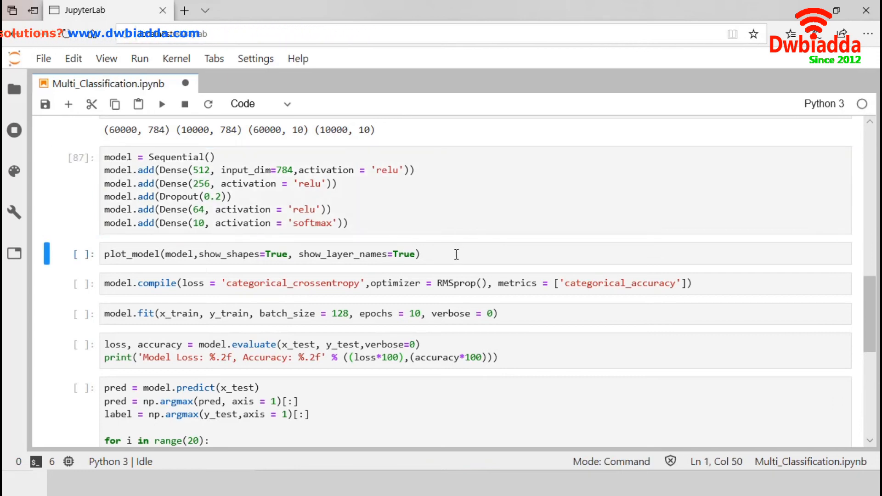
# Run the plot_model cell and review the layer diagram from 784 inputs down to dense_25's 10 outputs.
pyautogui.click(162, 104)
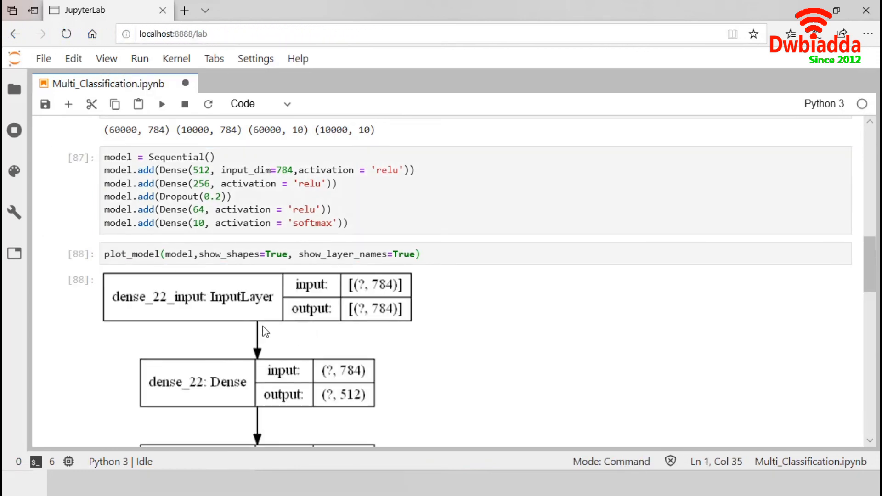
pyautogui.moveTo(353, 329)
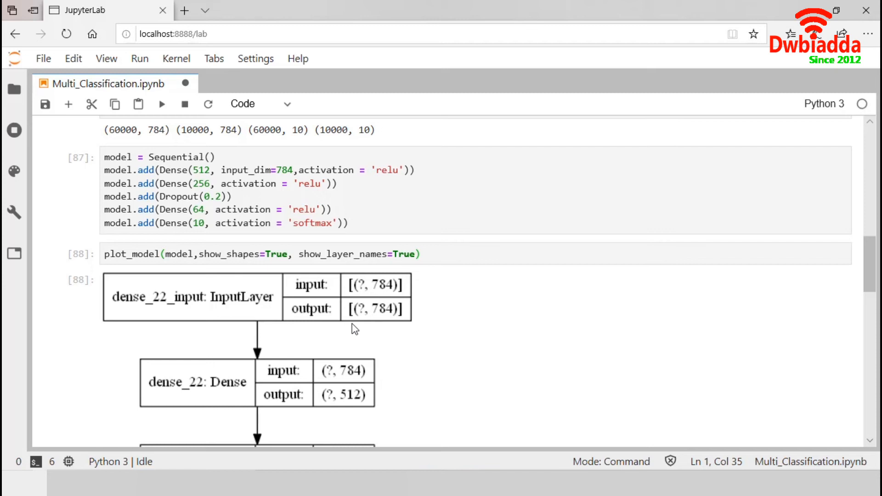
pyautogui.moveTo(398, 295)
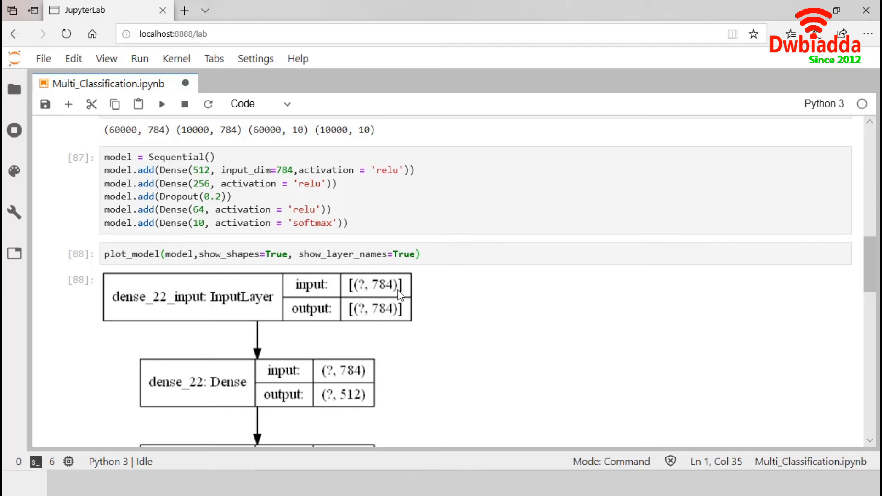
pyautogui.moveTo(384, 329)
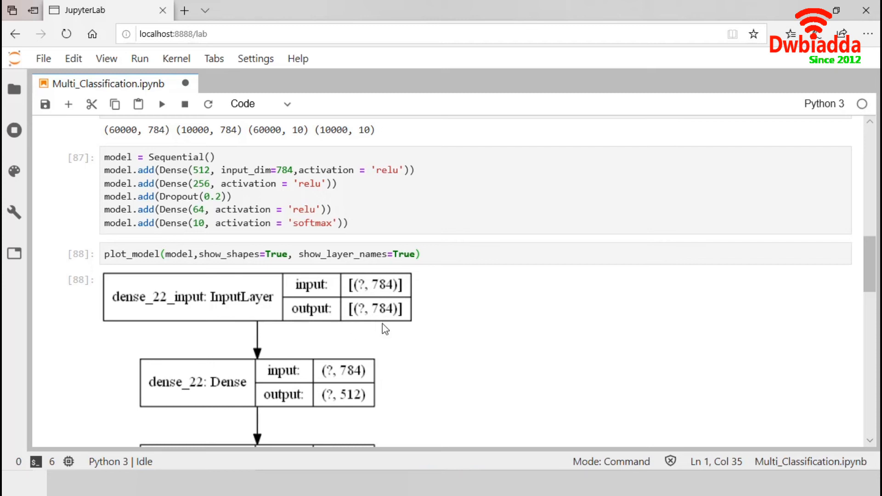
pyautogui.scroll(-3)
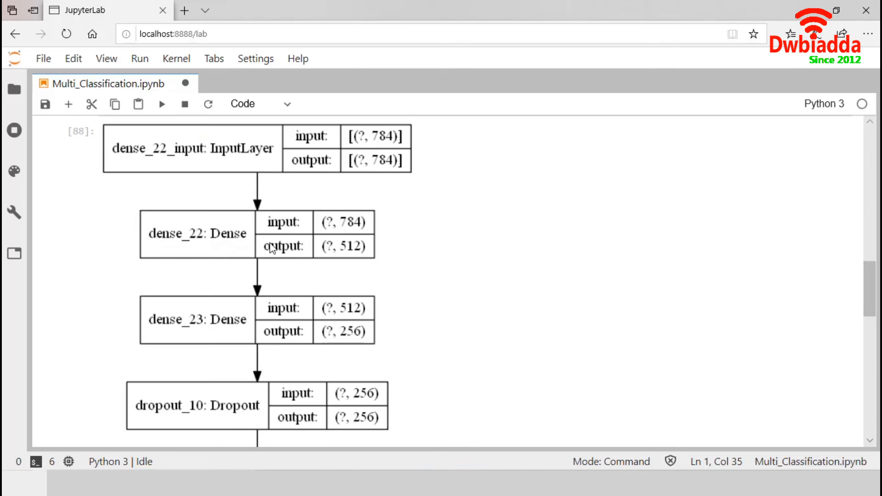
pyautogui.moveTo(388, 145)
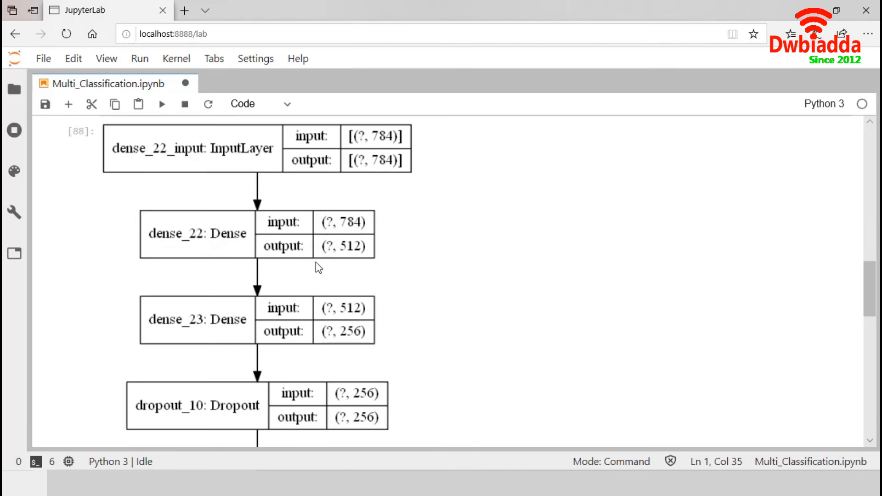
pyautogui.moveTo(379, 281)
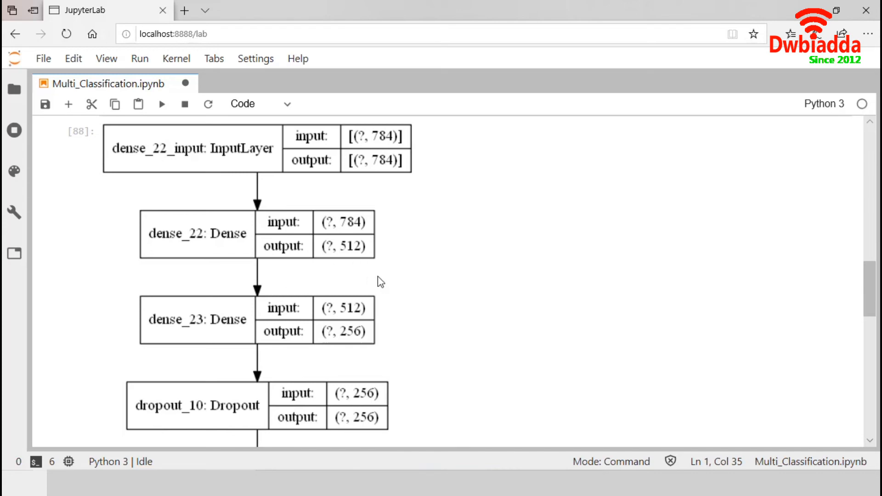
pyautogui.scroll(-3)
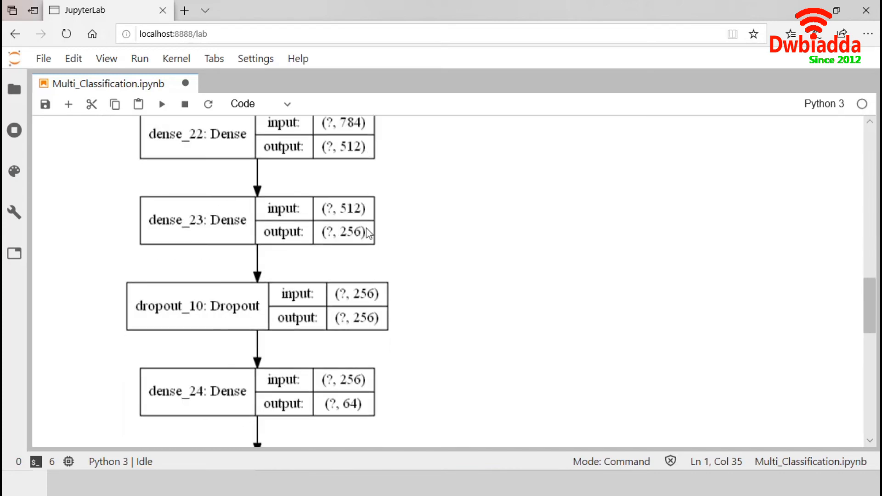
pyautogui.scroll(-3)
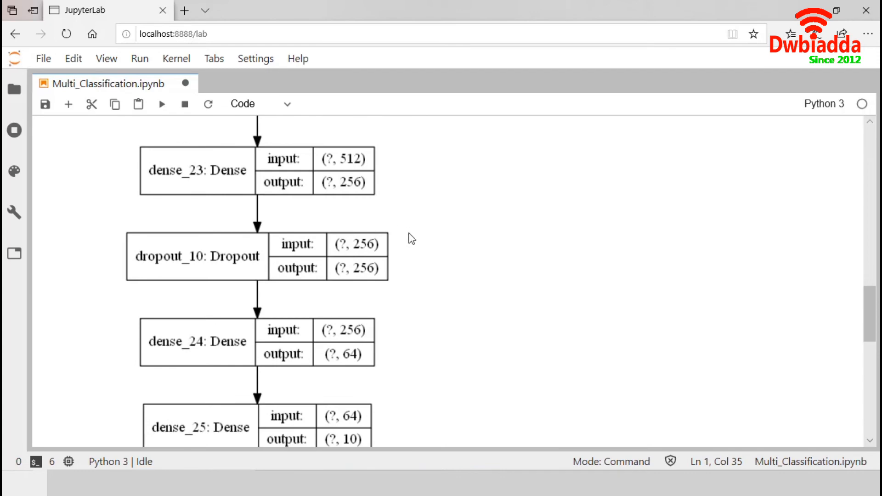
pyautogui.scroll(-3)
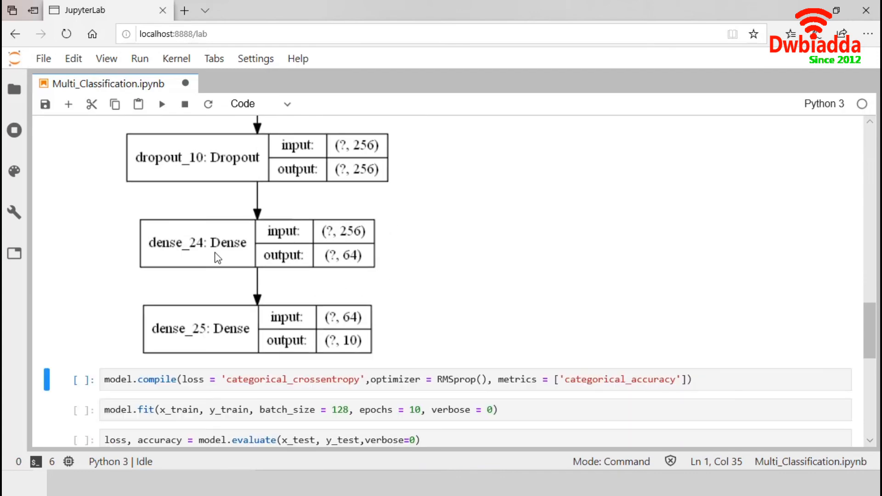
pyautogui.moveTo(308, 252)
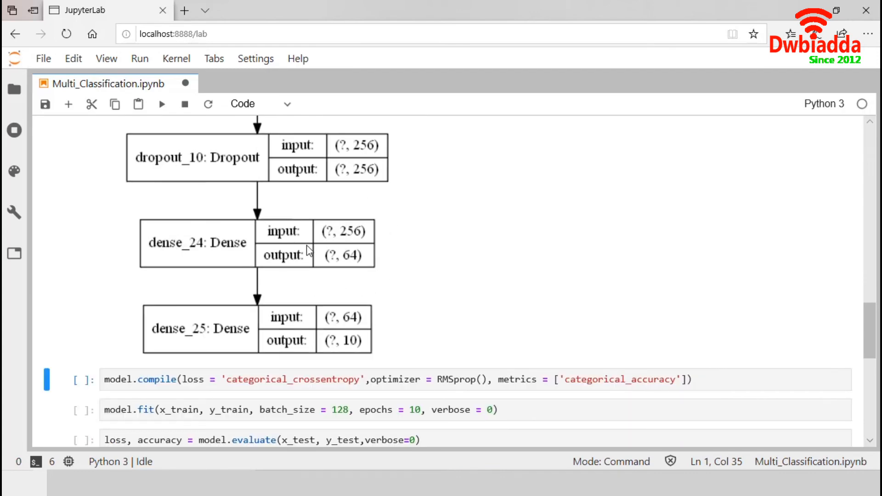
pyautogui.moveTo(355, 247)
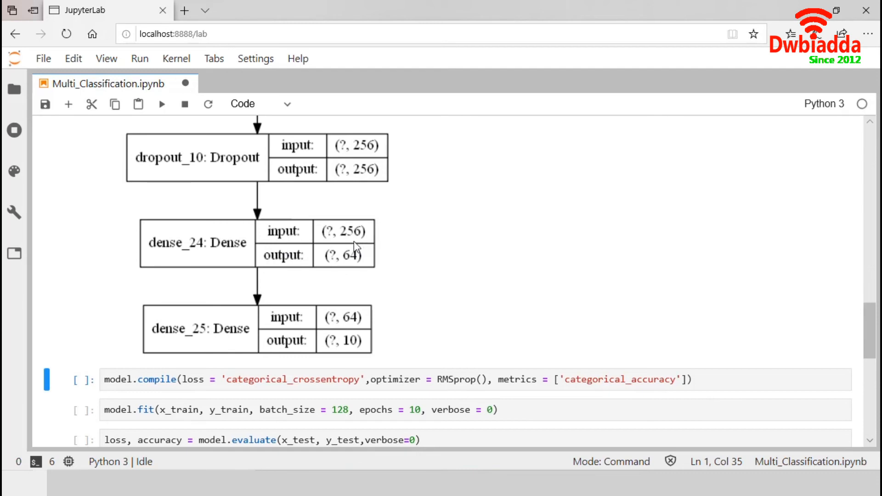
pyautogui.moveTo(398, 270)
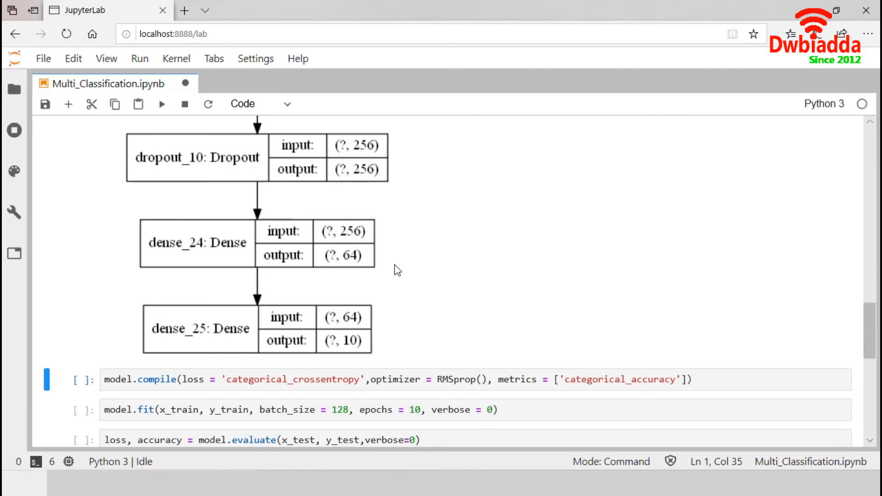
pyautogui.scroll(-3)
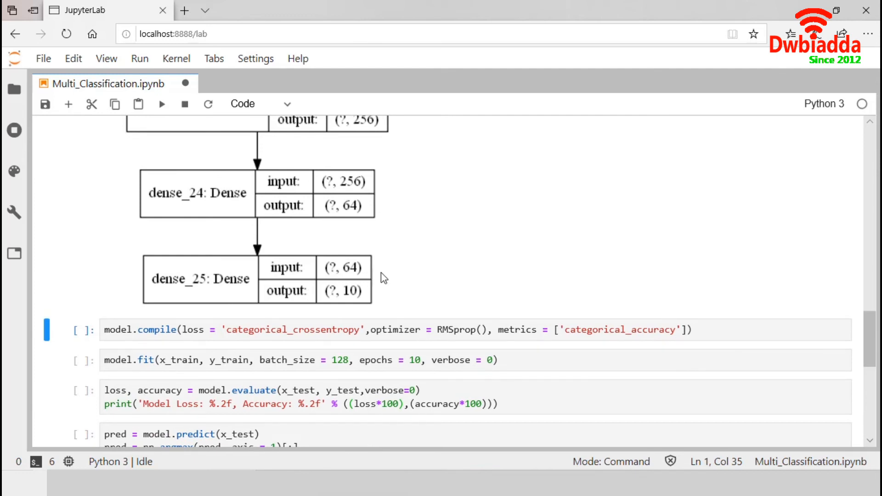
pyautogui.moveTo(350, 310)
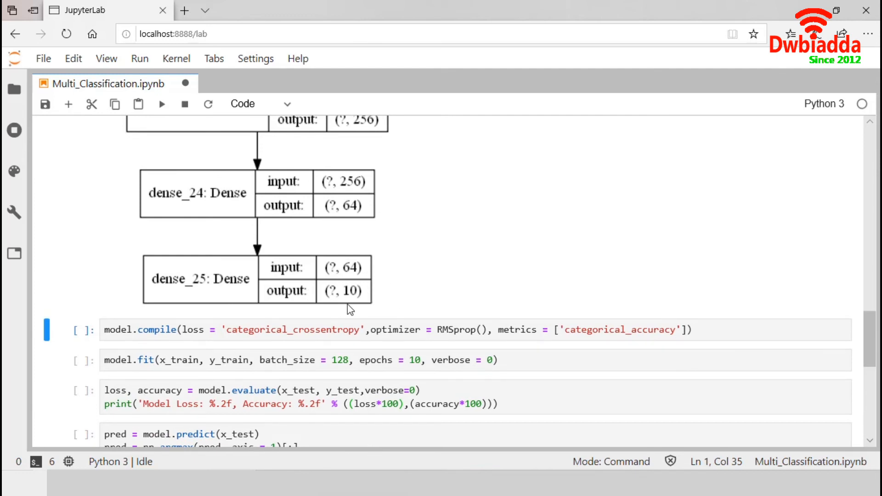
# Scroll past the layer diagram to bring the compile, fit, evaluate and prediction cells into view.
pyautogui.scroll(-3)
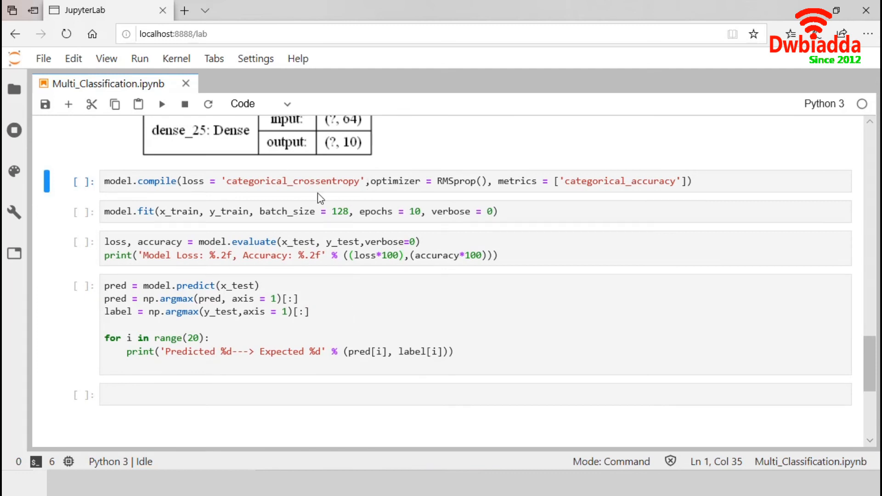
pyautogui.moveTo(305, 201)
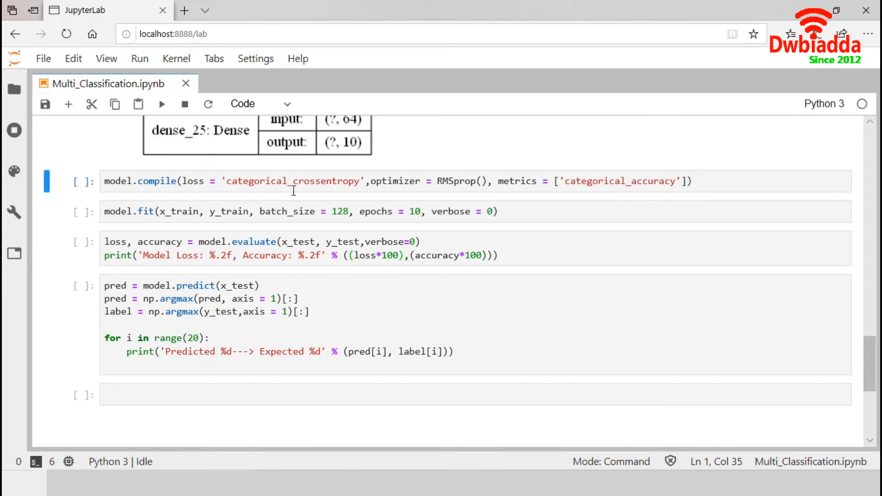
pyautogui.moveTo(352, 201)
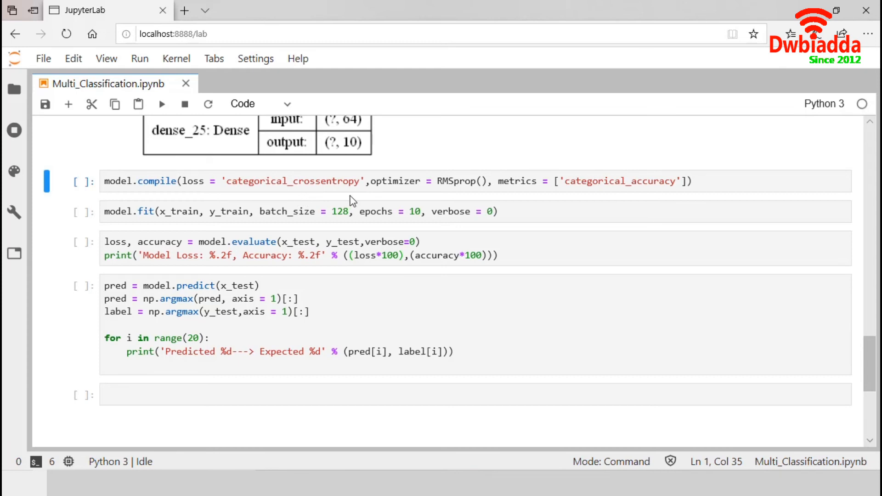
pyautogui.moveTo(448, 188)
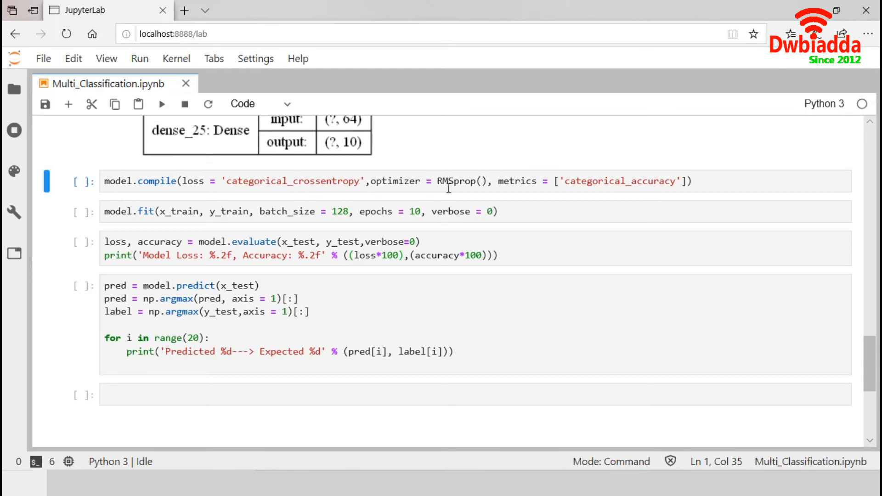
pyautogui.moveTo(511, 191)
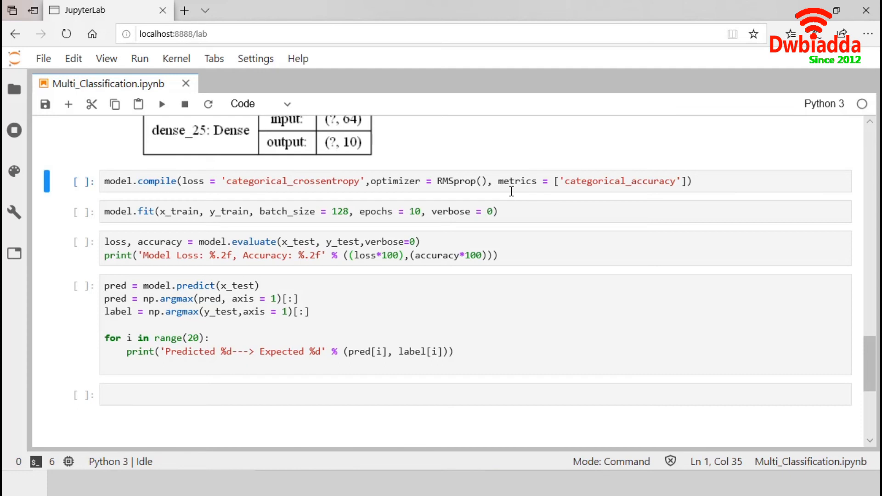
pyautogui.moveTo(588, 181)
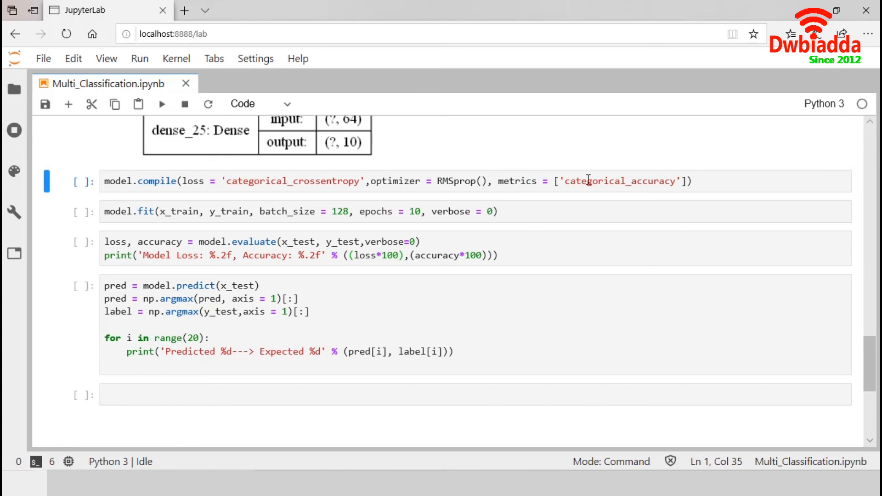
pyautogui.moveTo(663, 181)
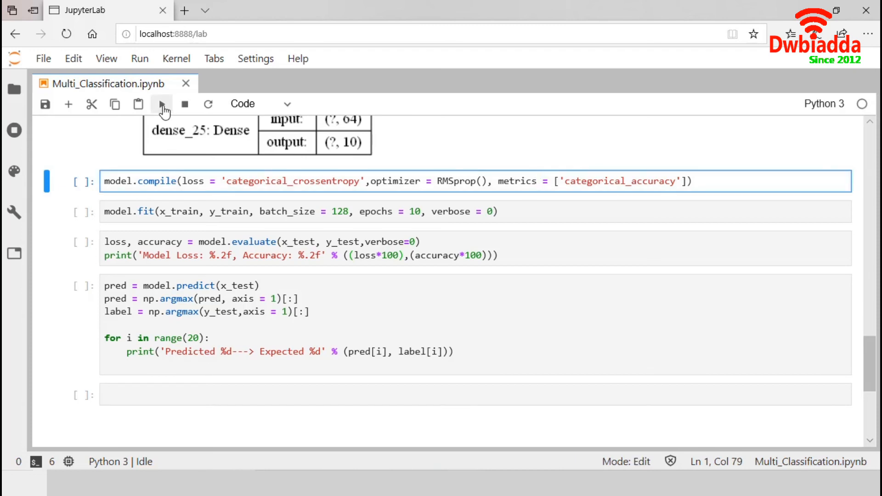
# Compile the model with categorical crossentropy loss, RMSprop and categorical accuracy (execution 89).
pyautogui.click(162, 104)
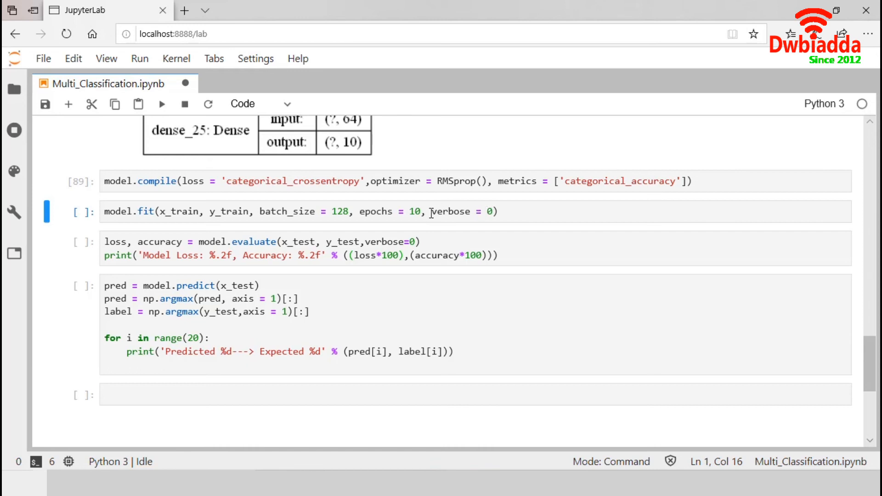
pyautogui.moveTo(377, 217)
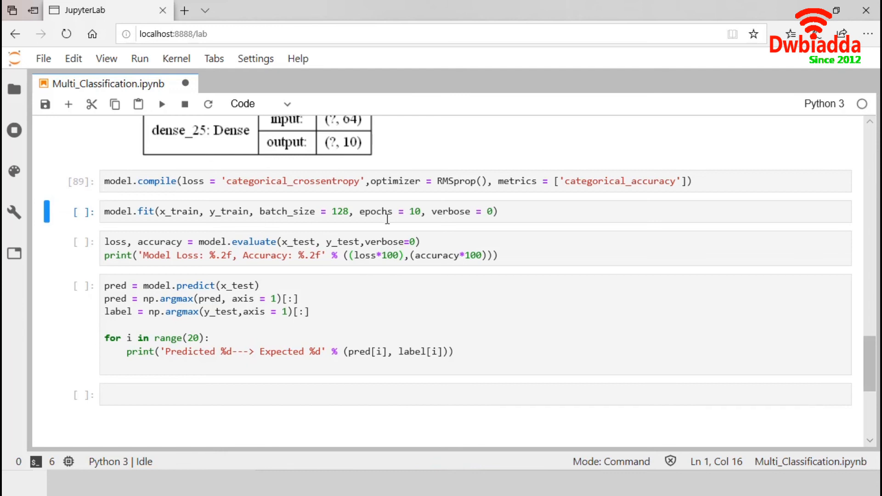
pyautogui.moveTo(523, 202)
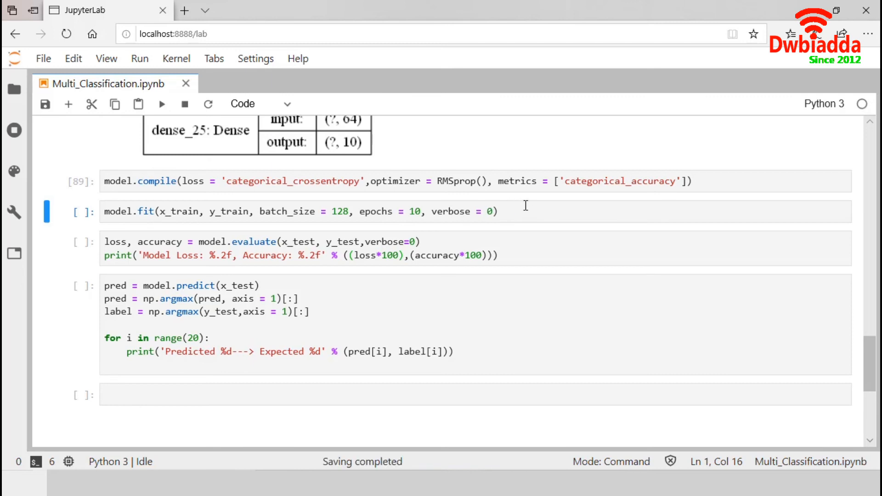
# Train the model for 10 epochs at batch size 128, returning a History object (execution 90).
pyautogui.click(281, 211)
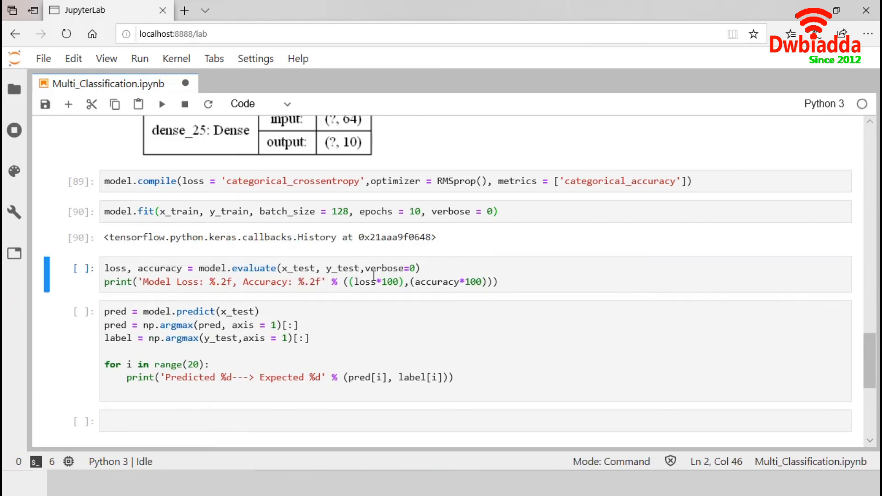
pyautogui.moveTo(292, 262)
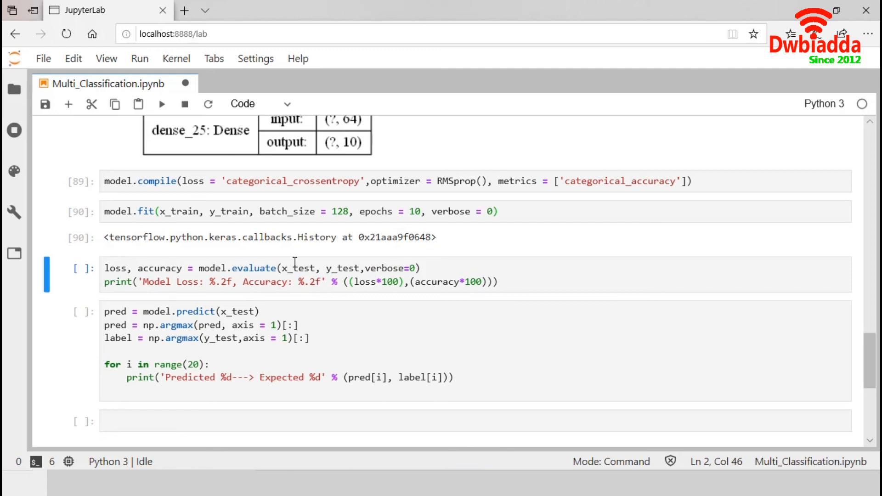
pyautogui.moveTo(353, 268)
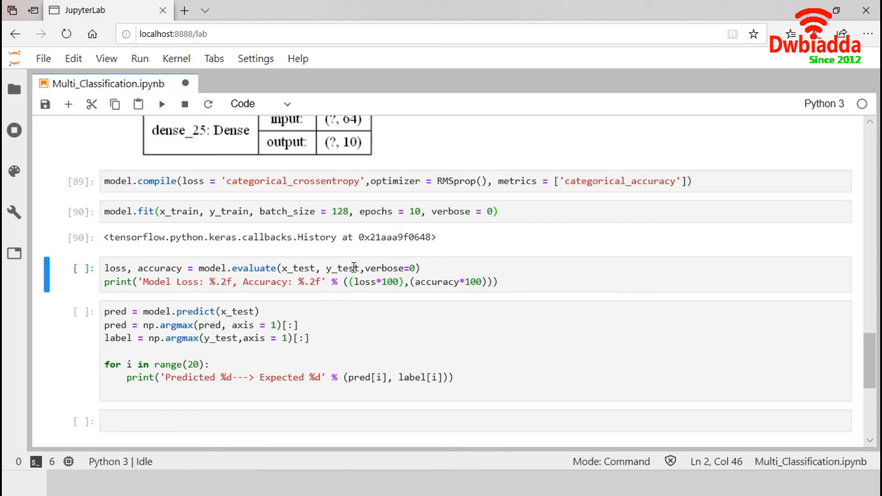
pyautogui.moveTo(288, 272)
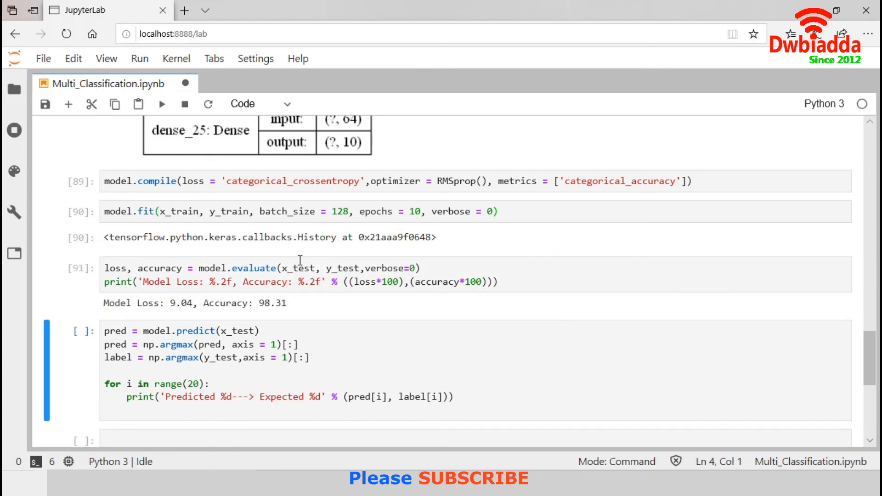
pyautogui.moveTo(275, 305)
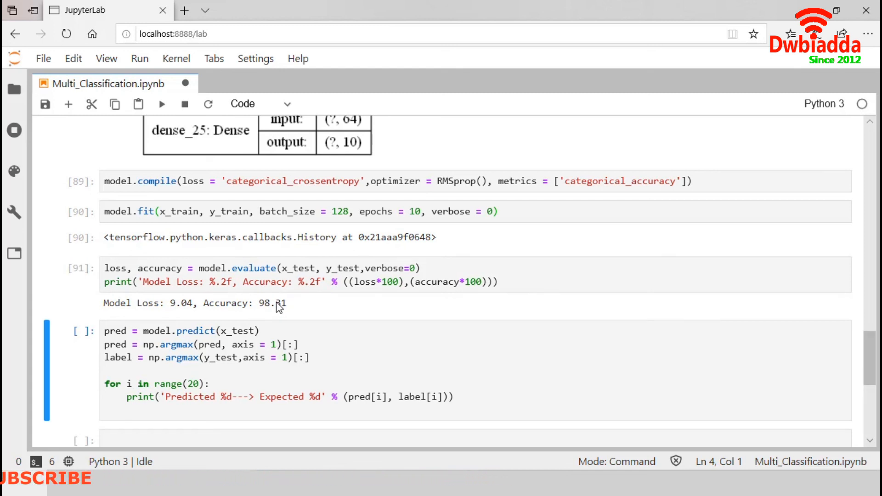
# Scroll to the evaluation output showing Loss 9.04, Accuracy 98.31 and the unrun prediction cell.
pyautogui.scroll(-3)
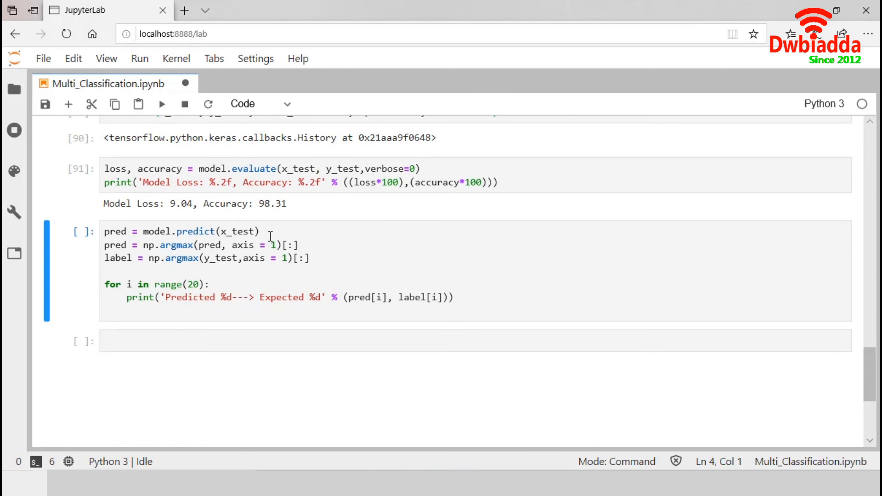
pyautogui.moveTo(279, 257)
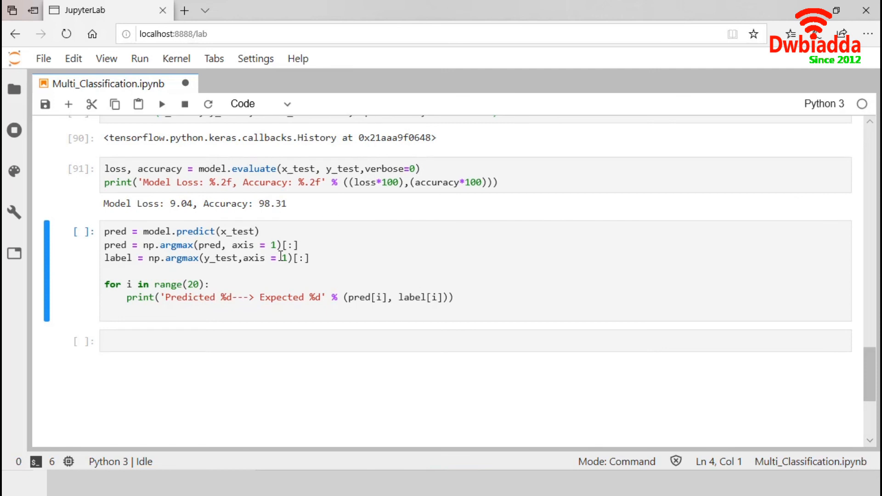
pyautogui.moveTo(171, 236)
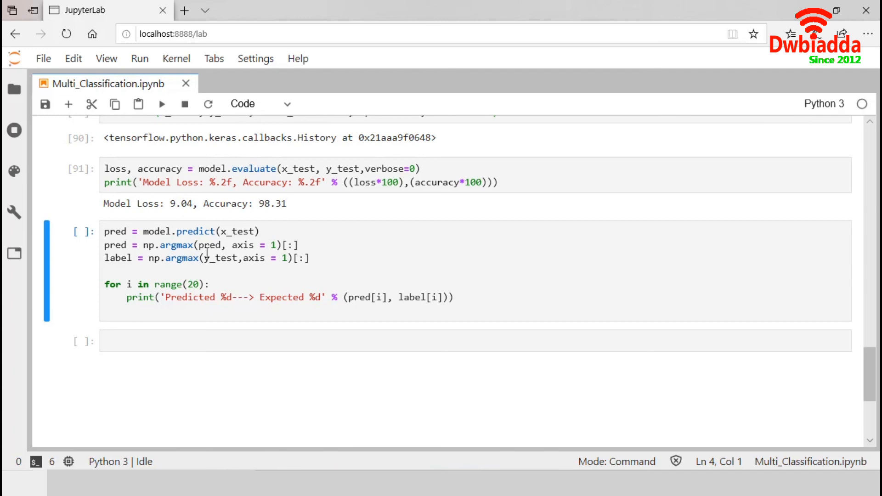
pyautogui.moveTo(246, 245)
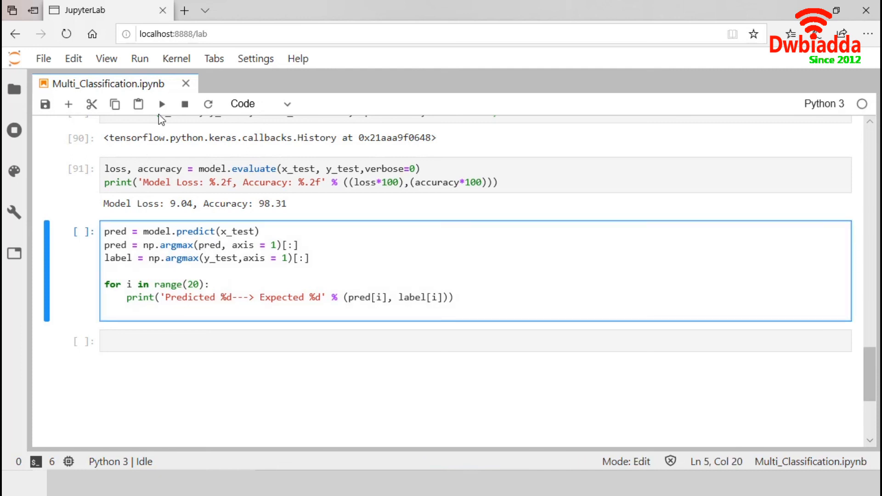
# Run the prediction cell, printing 20 predicted-versus-expected digits that all match.
pyautogui.click(162, 104)
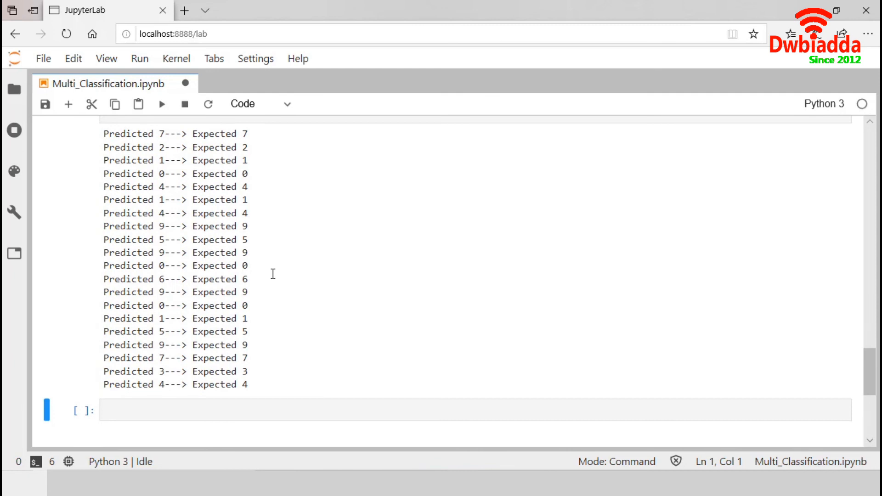
pyautogui.moveTo(253, 245)
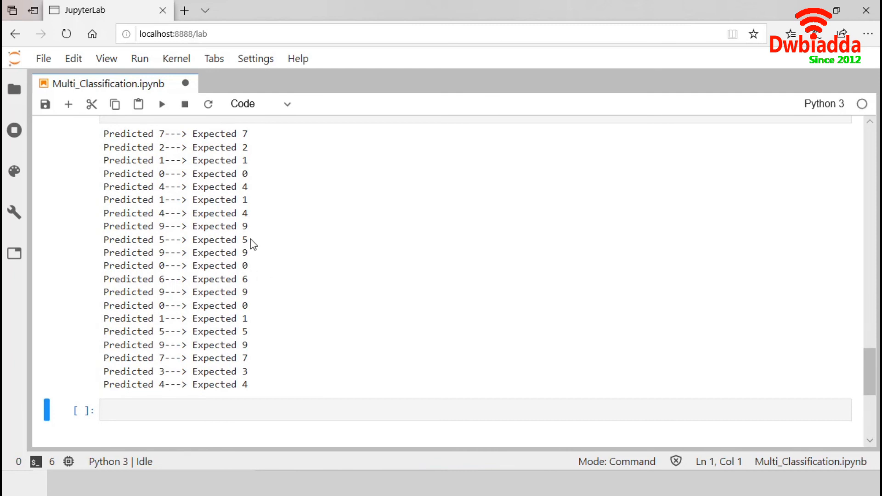
pyautogui.moveTo(204, 215)
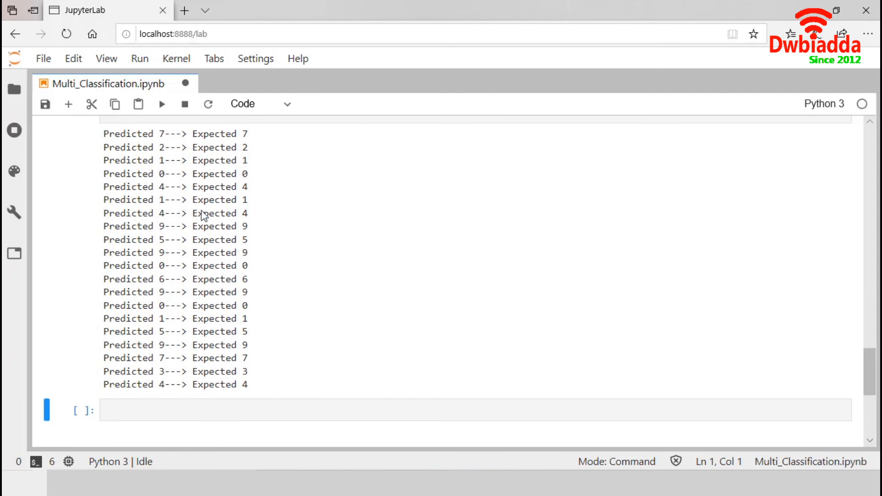